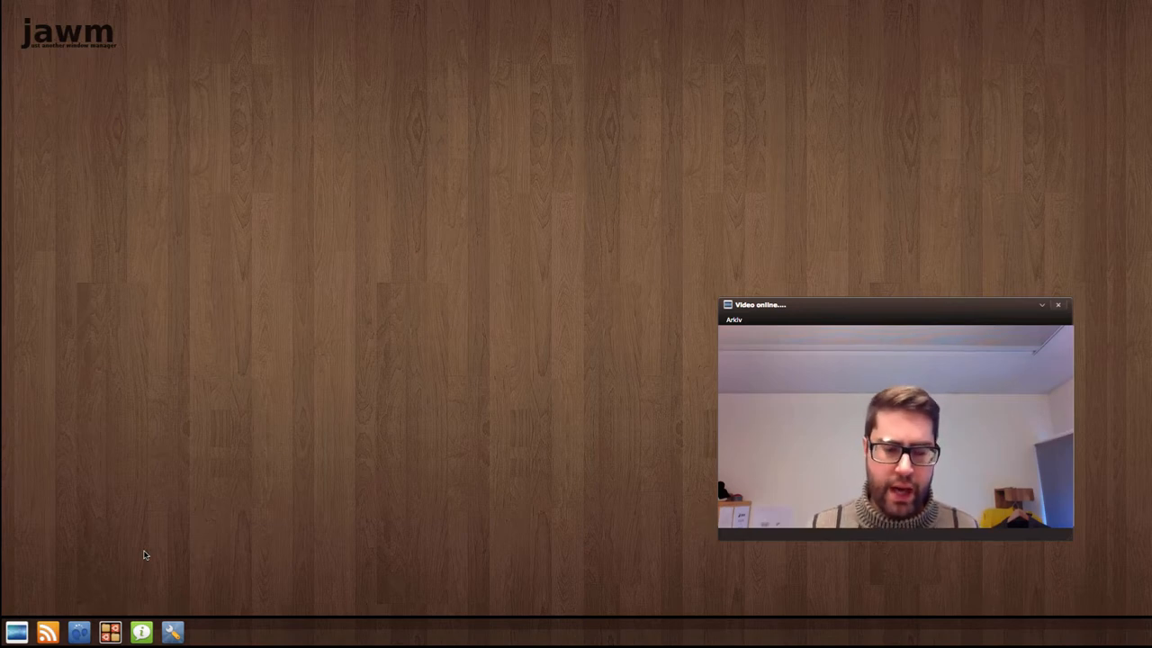
mouse_move(134, 576)
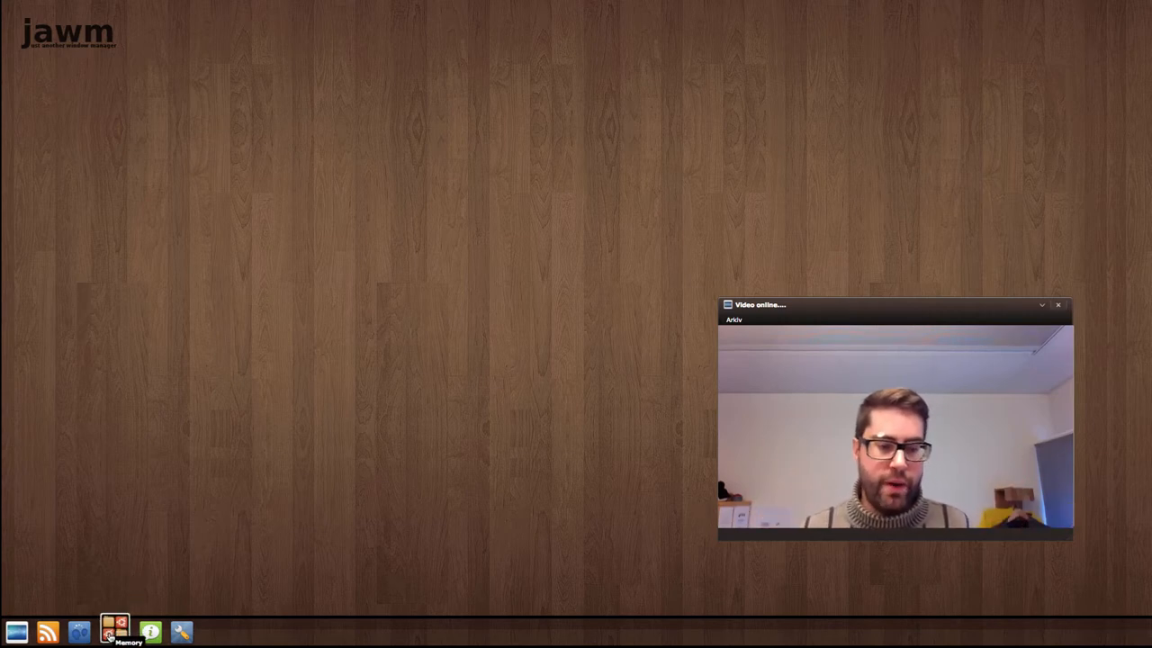
Launch Memory from the taskbar and turn over two cards looking for a pair
click(115, 631)
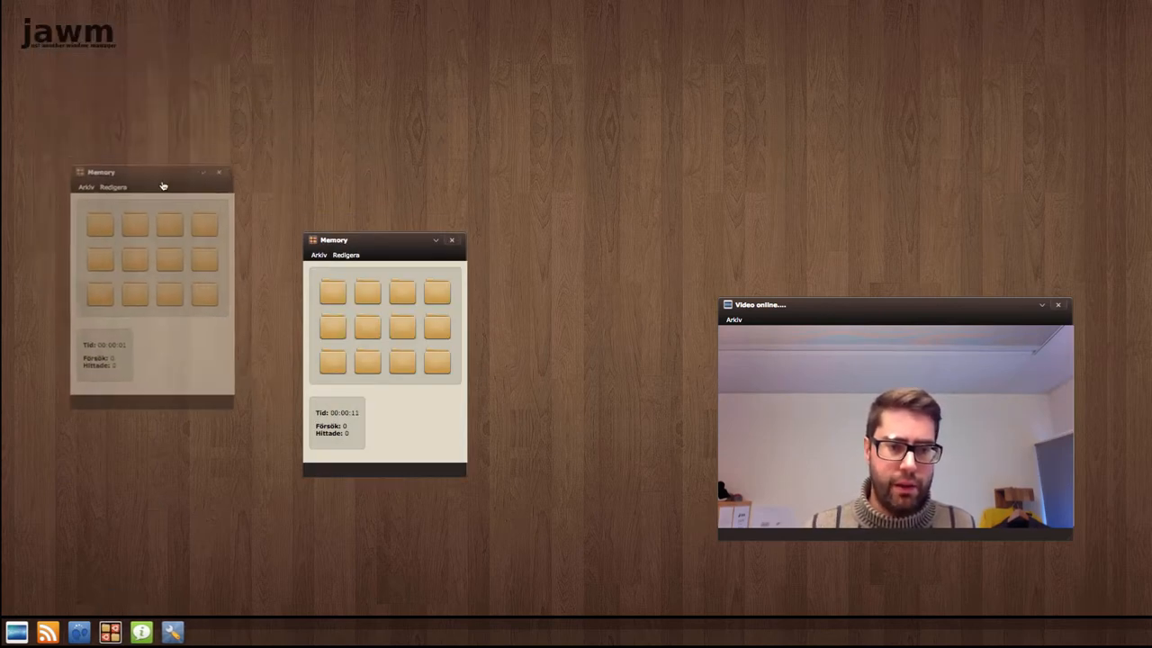
click(367, 290)
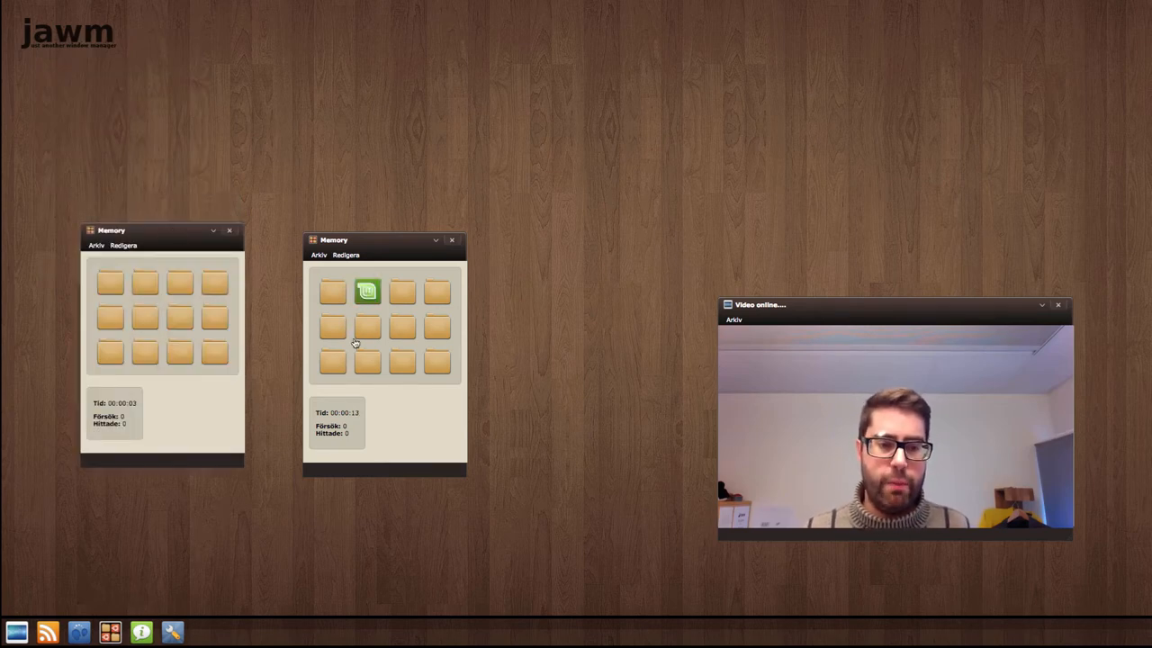
click(367, 361)
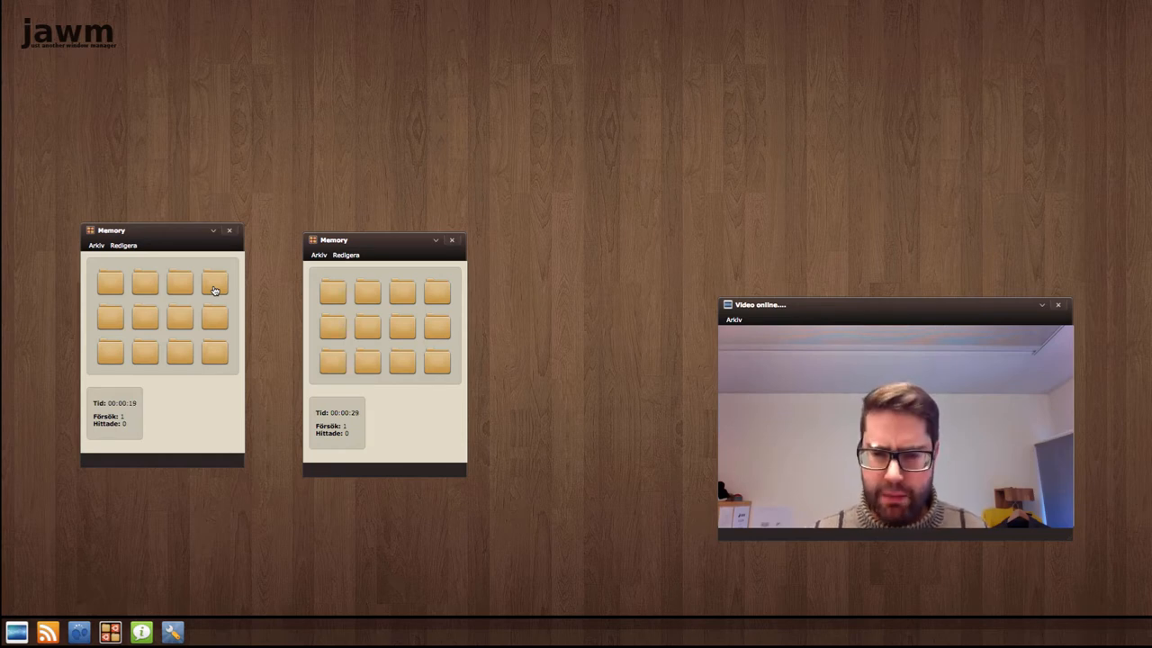
mouse_move(183, 265)
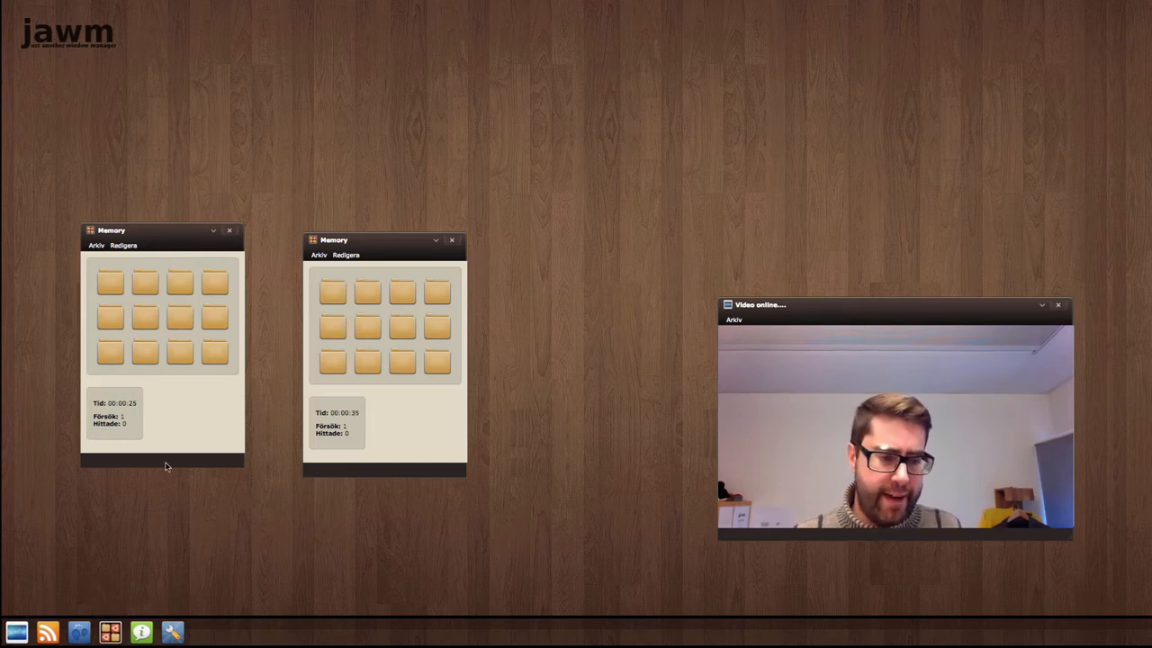
mouse_move(167, 247)
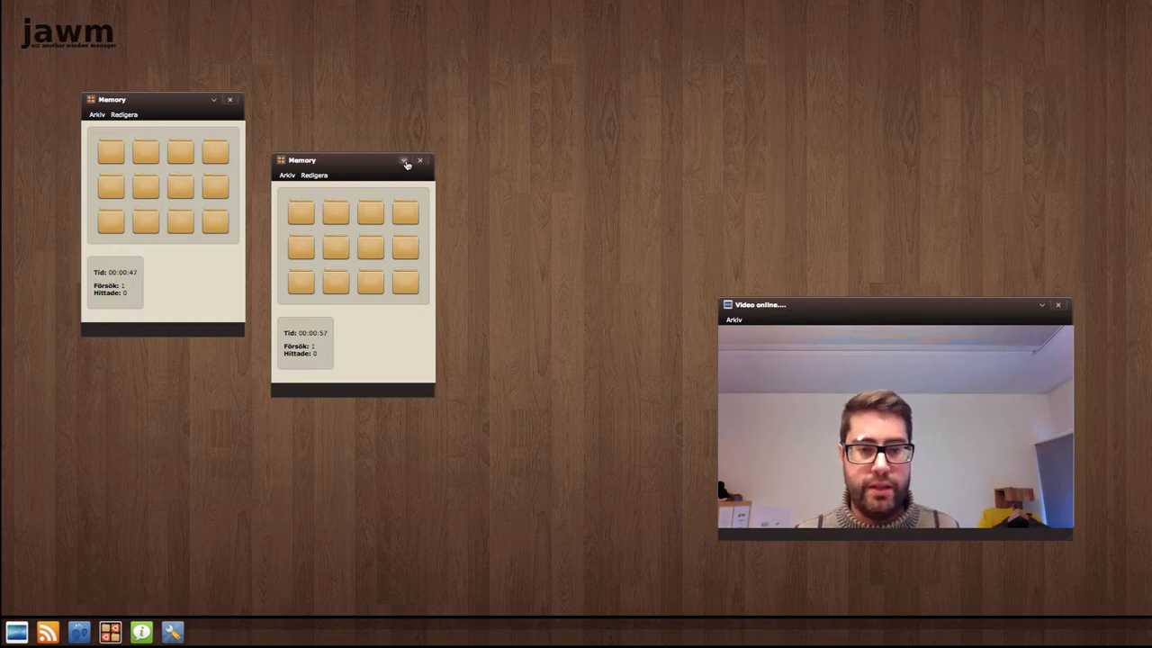
Open another Memory window and its Arkiv > Inställningar settings
click(405, 161)
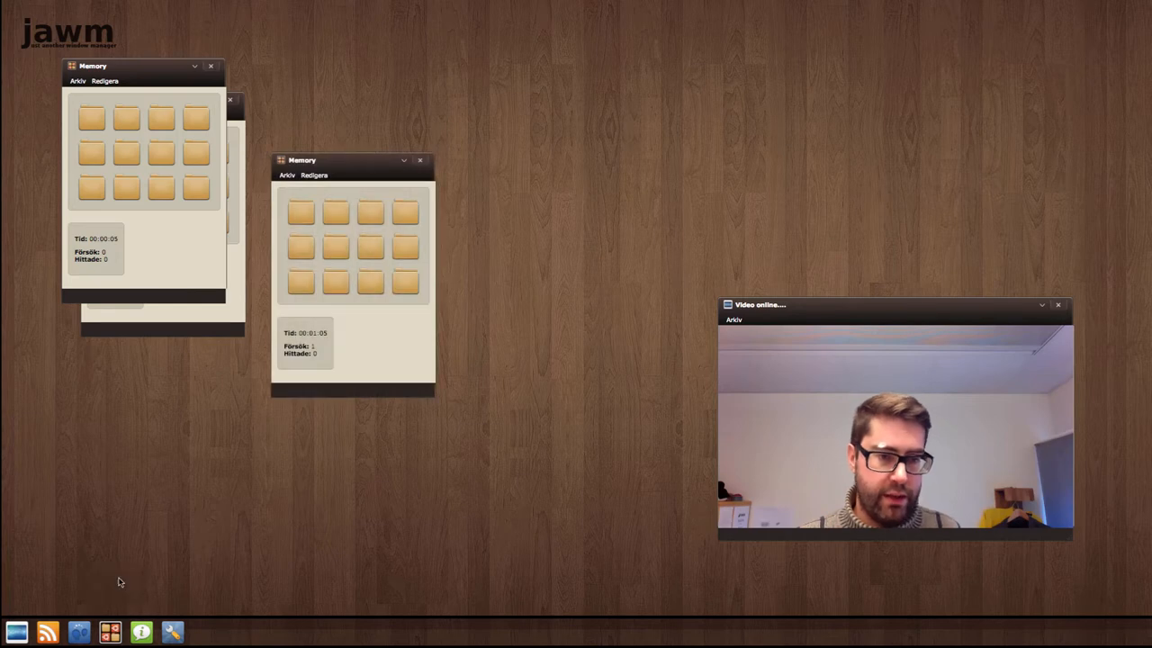
mouse_move(290, 514)
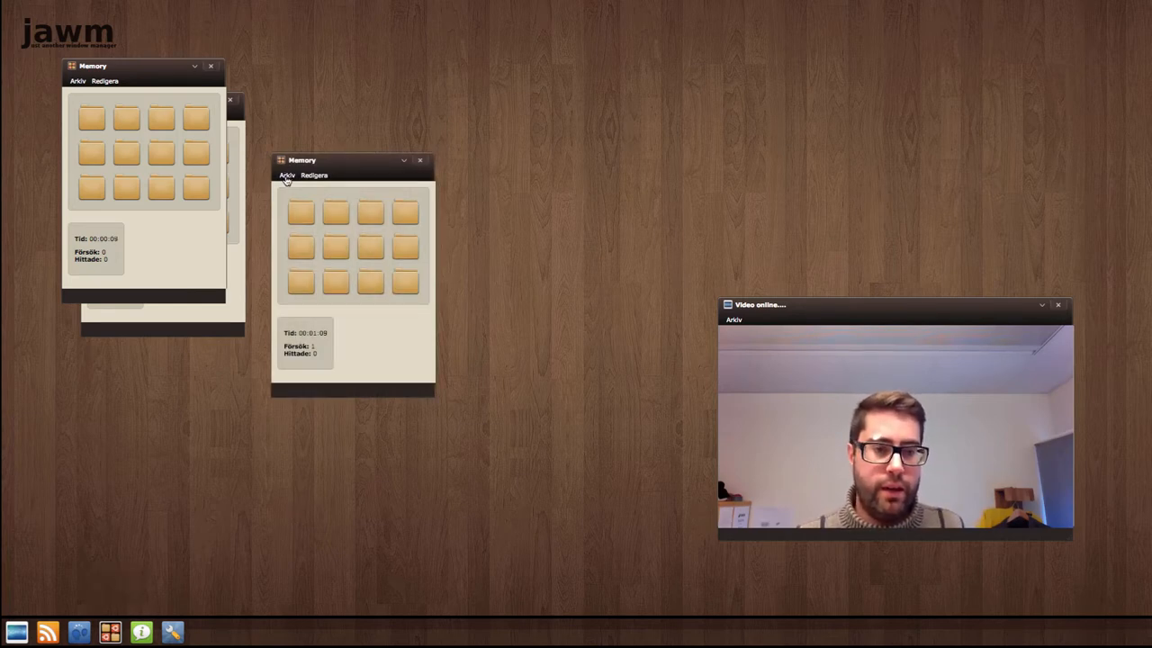
click(287, 175)
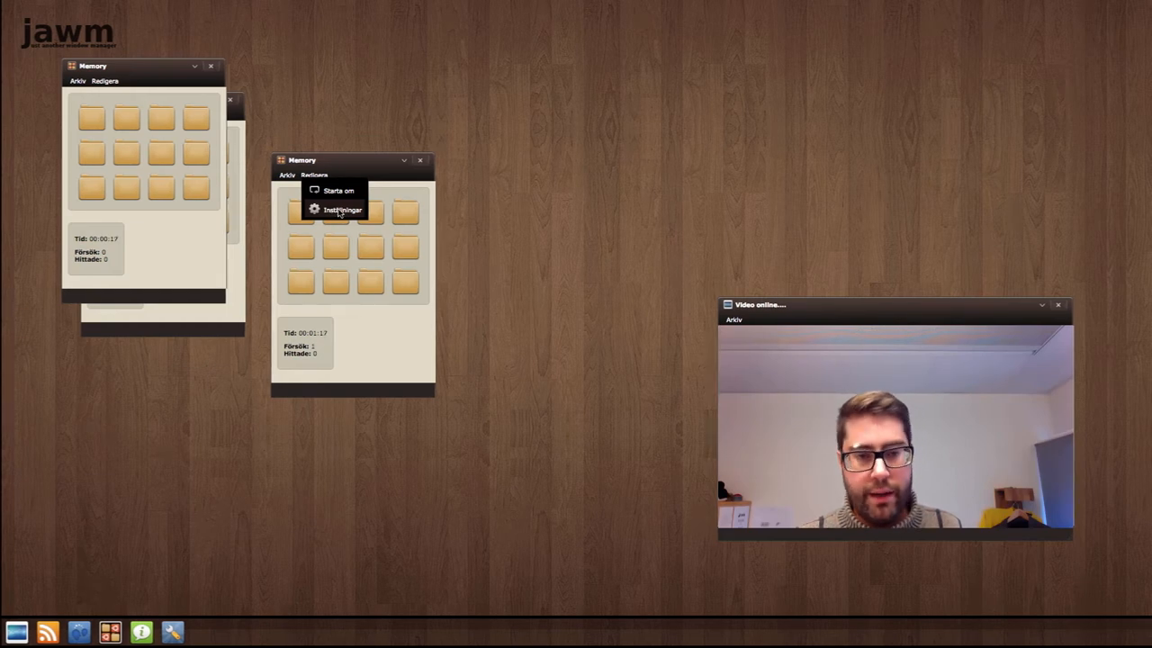
click(342, 209)
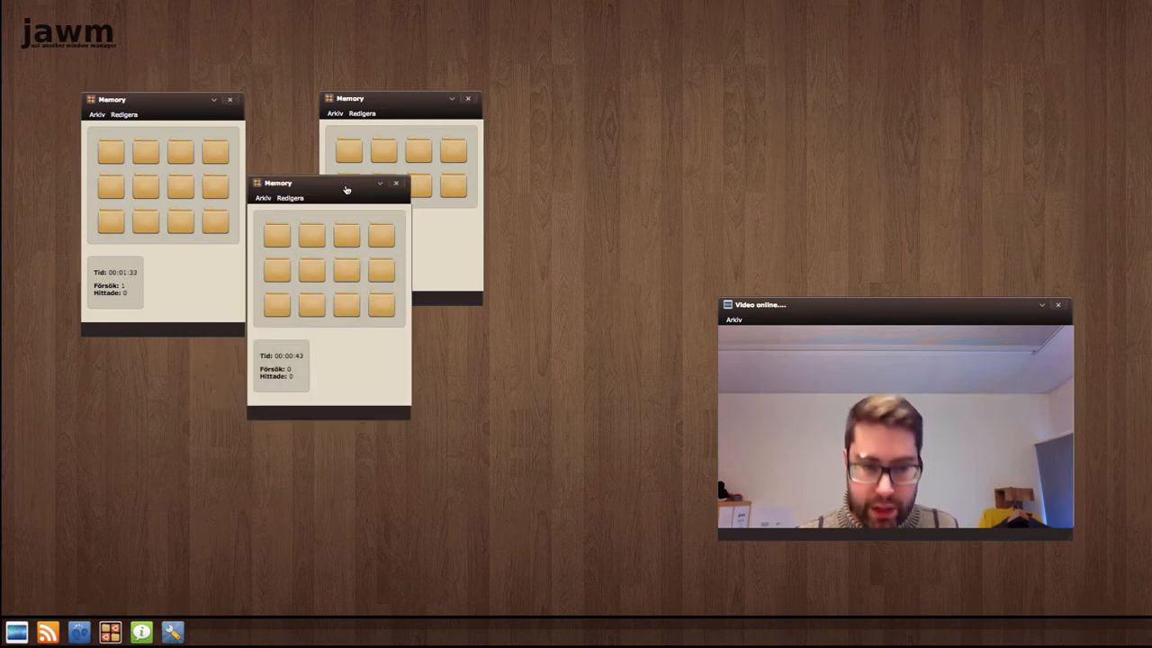
Cascade dozens of Memory windows, then close them all, leaving only the video window
click(394, 183)
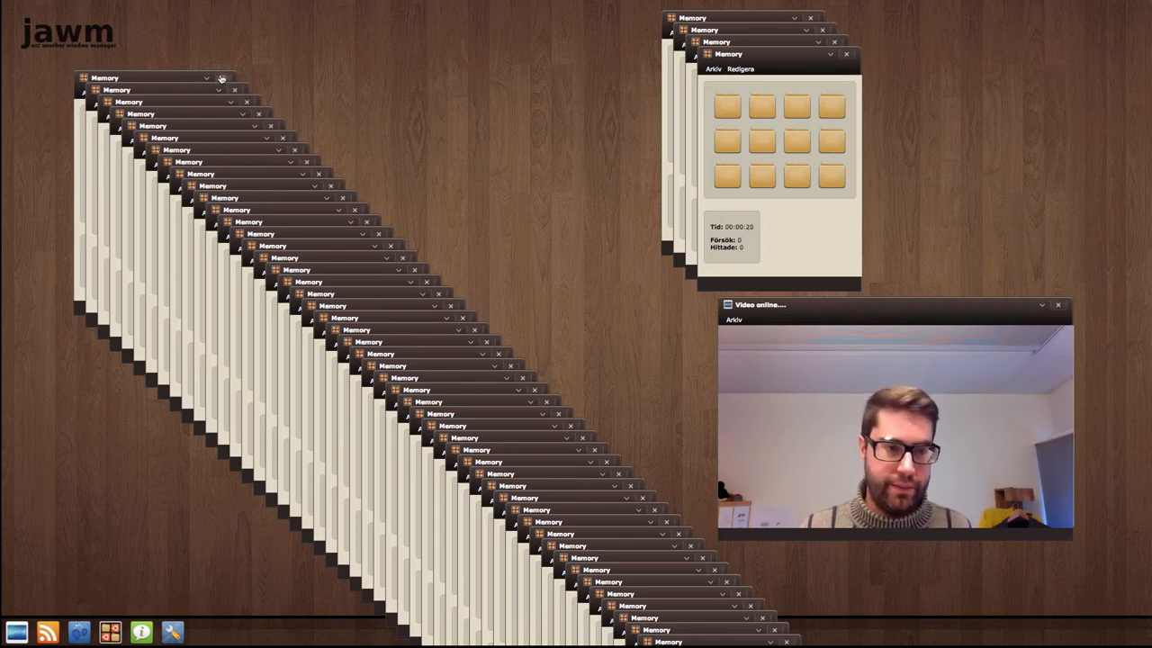
click(222, 77)
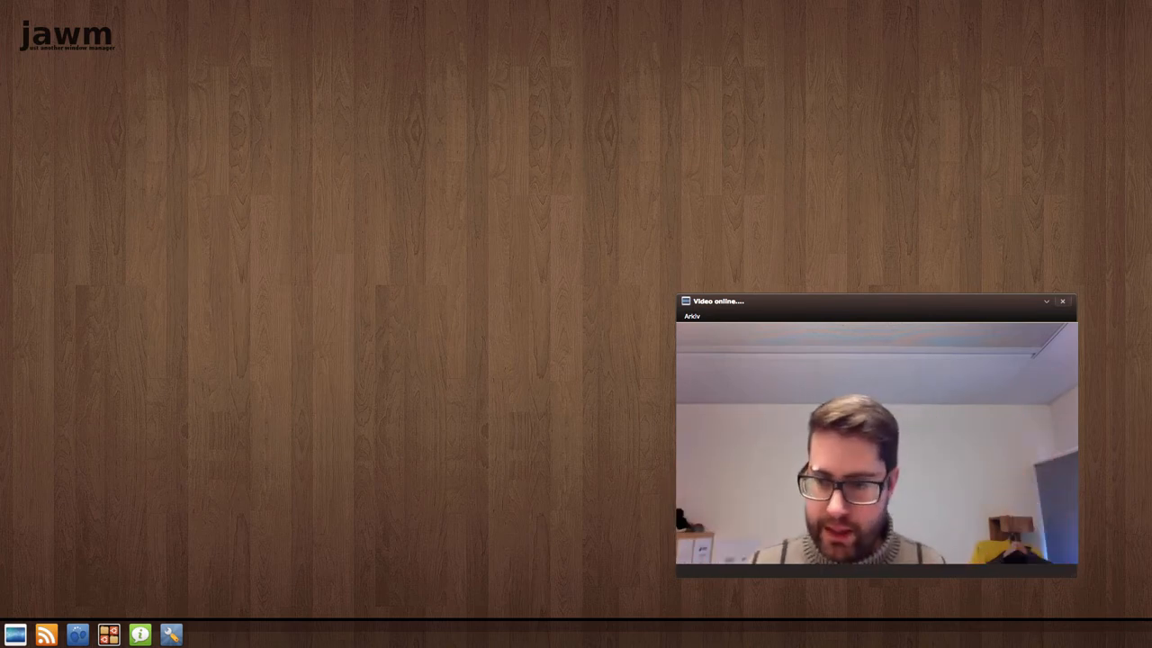
mouse_move(87, 614)
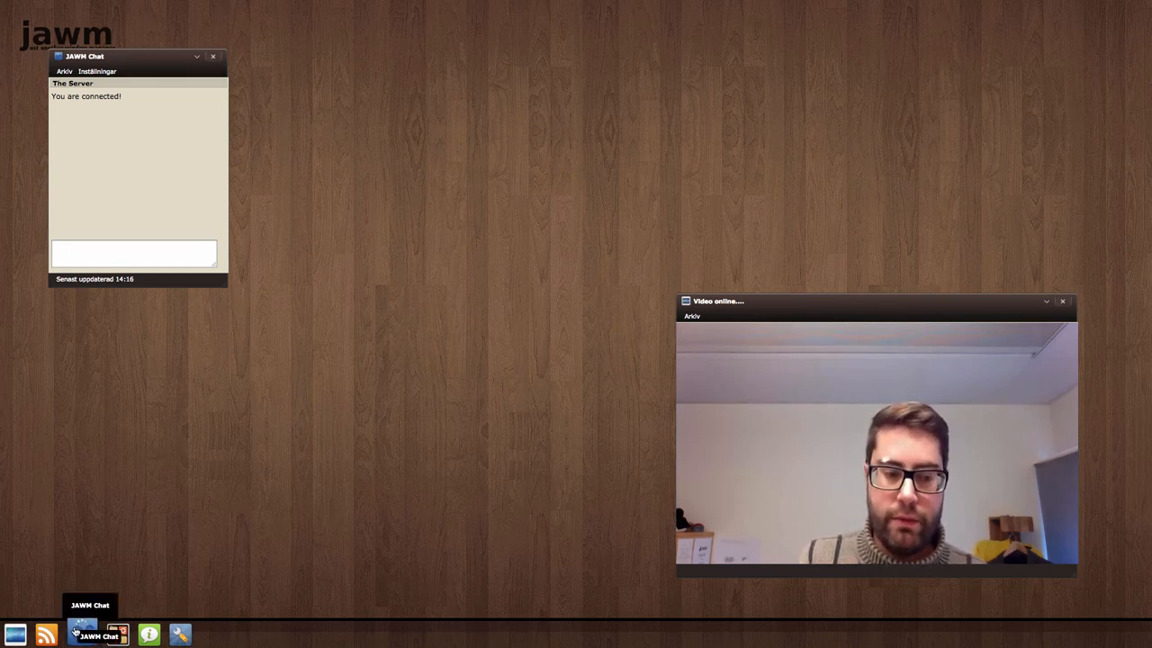
Open a second chat window, move the first lower, and focus its message box
click(83, 635)
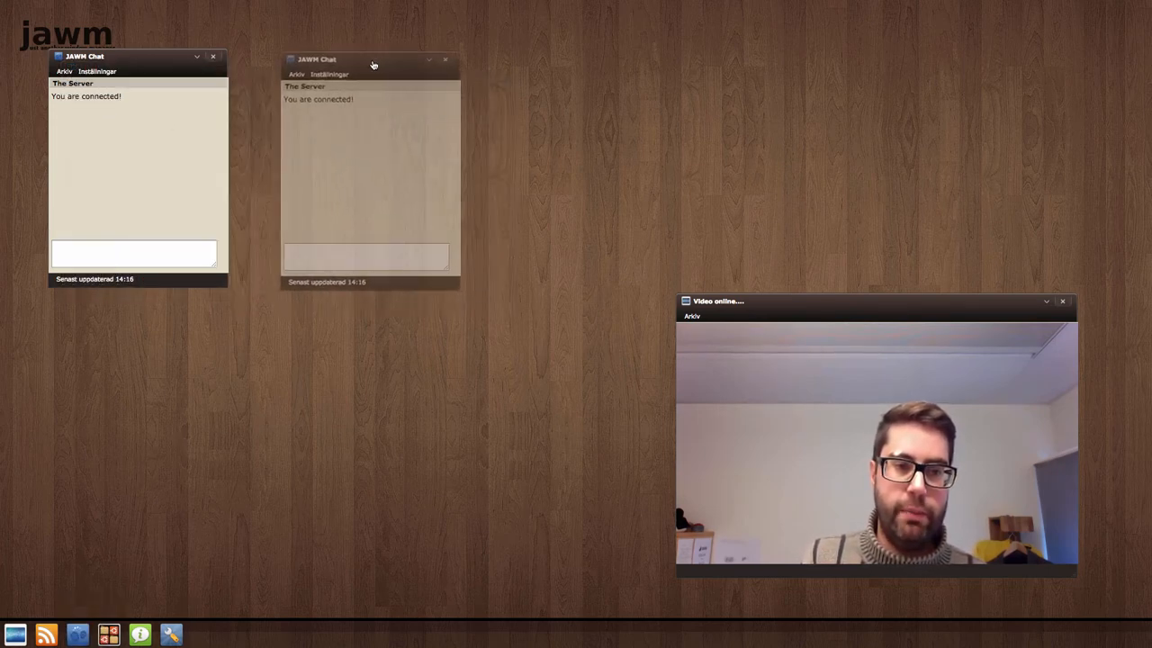
drag(135, 55, 148, 126)
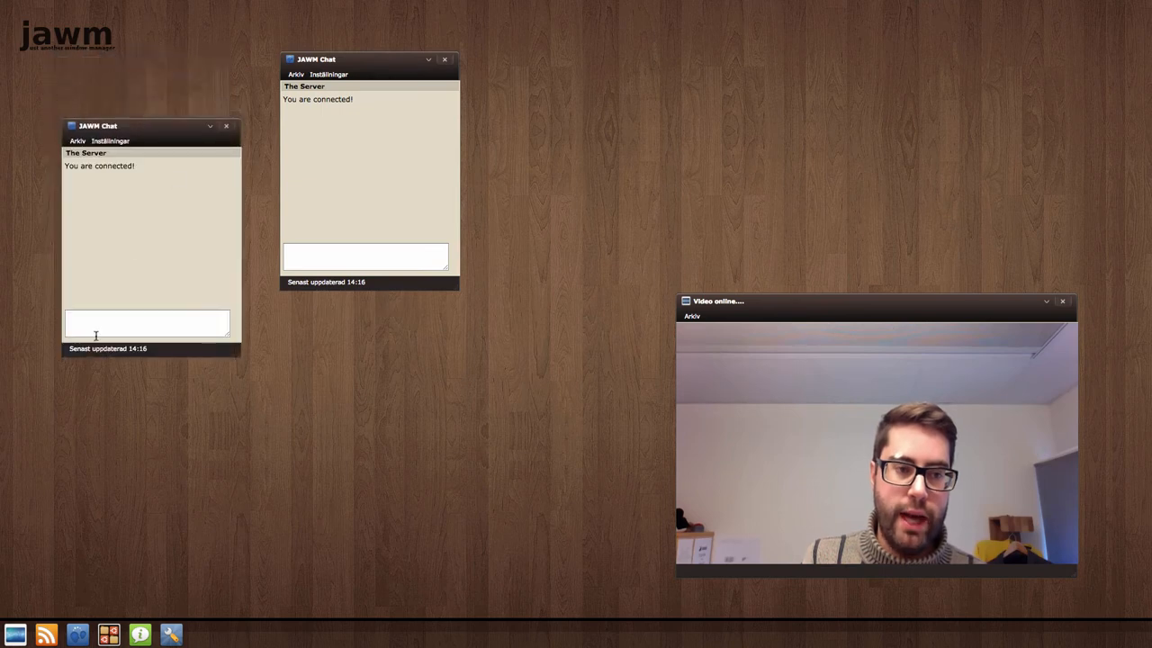
click(147, 324)
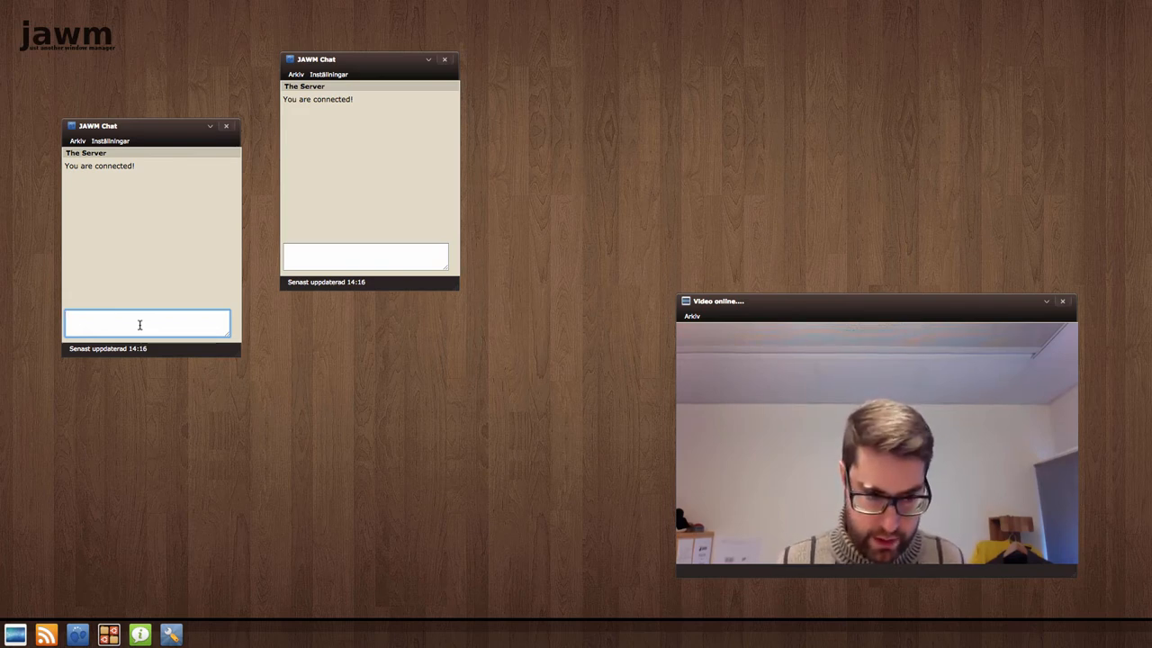
Send 'Hello' and move the first chat window back to the upper left
text(Hello)
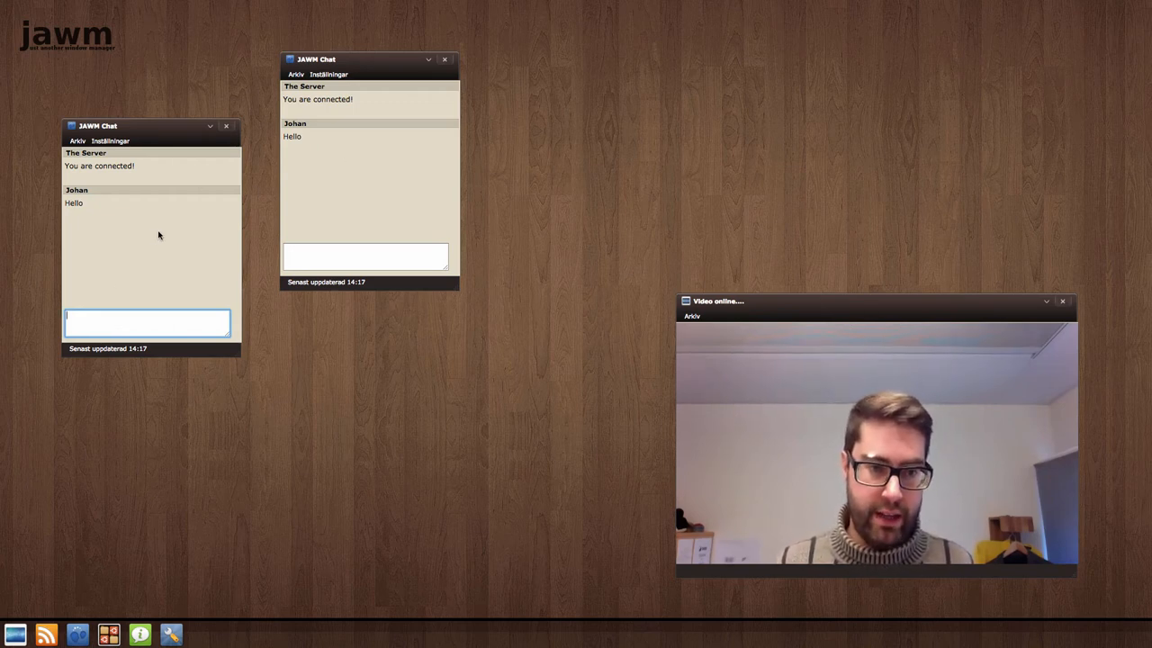
mouse_move(255, 186)
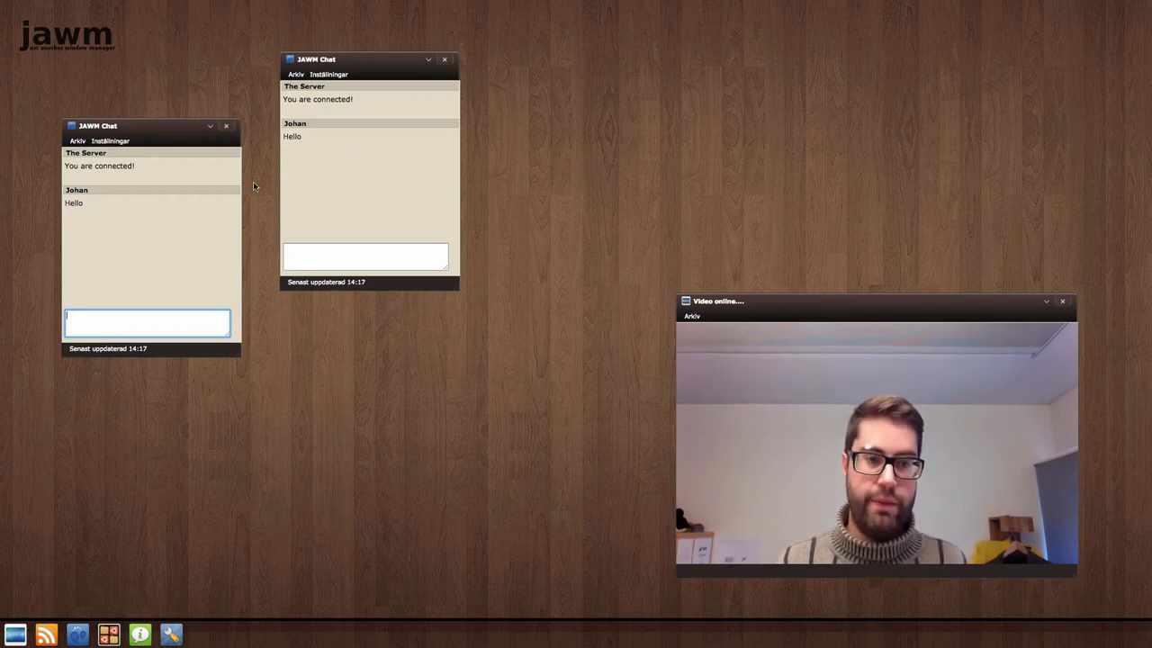
mouse_move(164, 234)
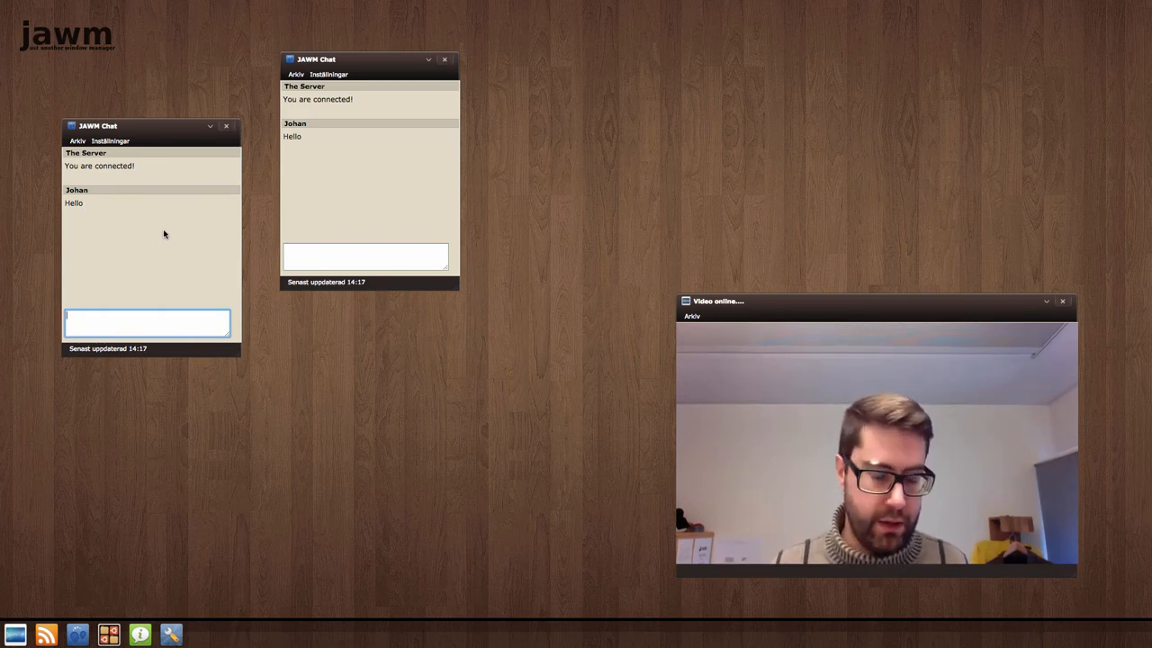
drag(144, 126, 171, 90)
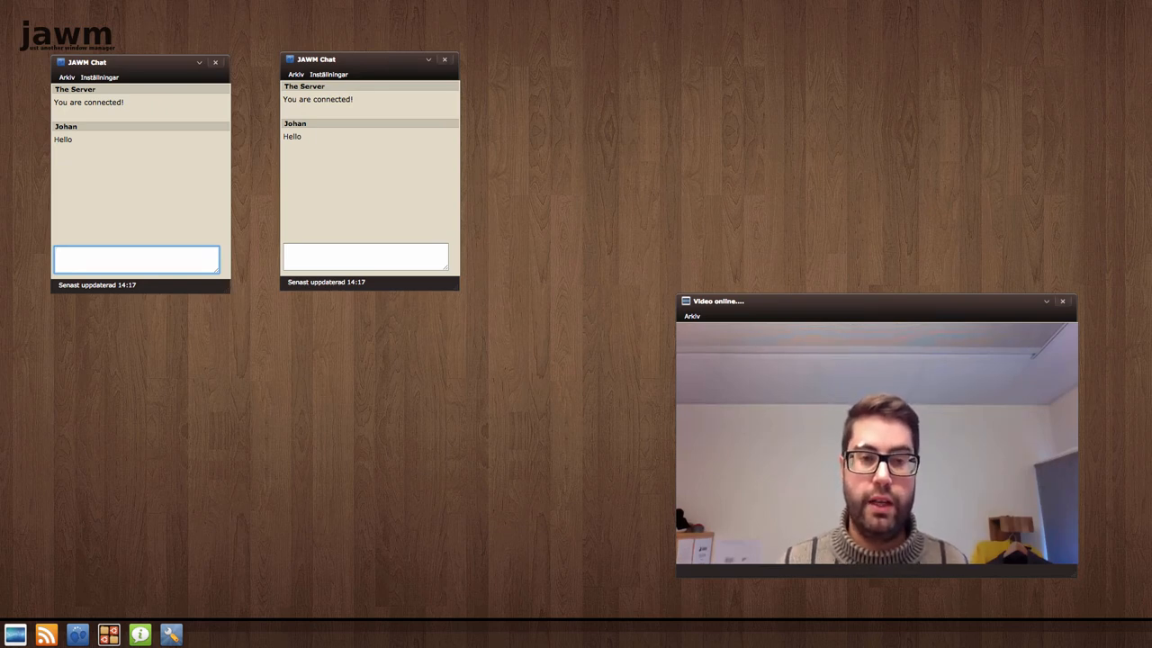
Replace the chat alias Anonym with 'Nisse' via Inställningar > Alias
click(99, 76)
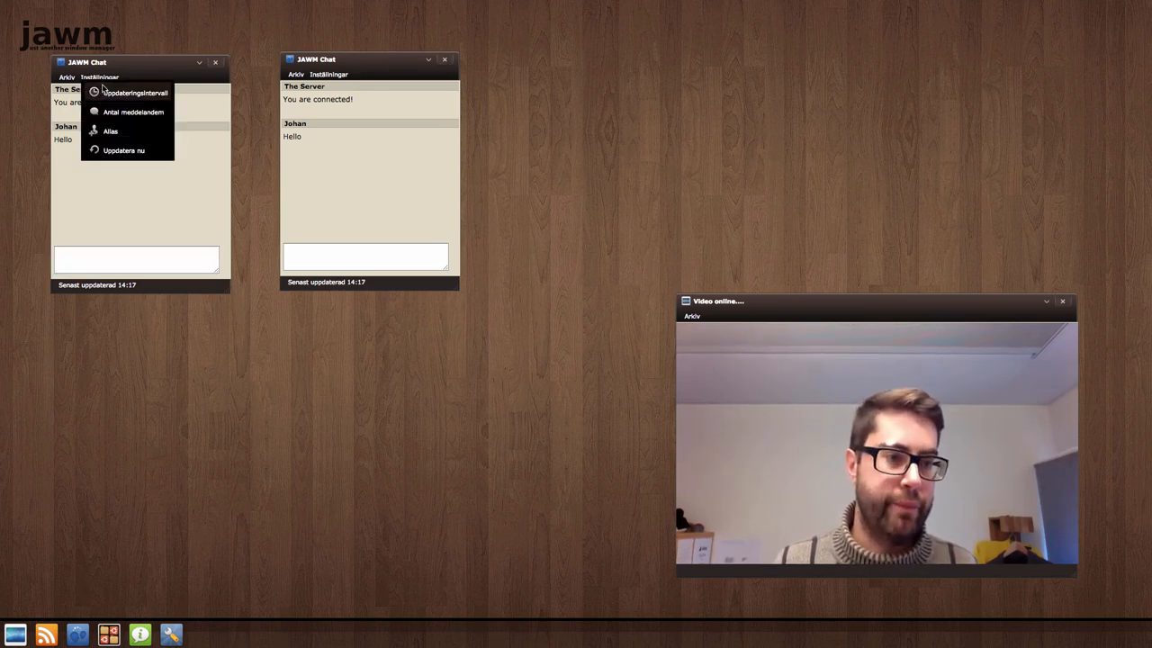
click(110, 131)
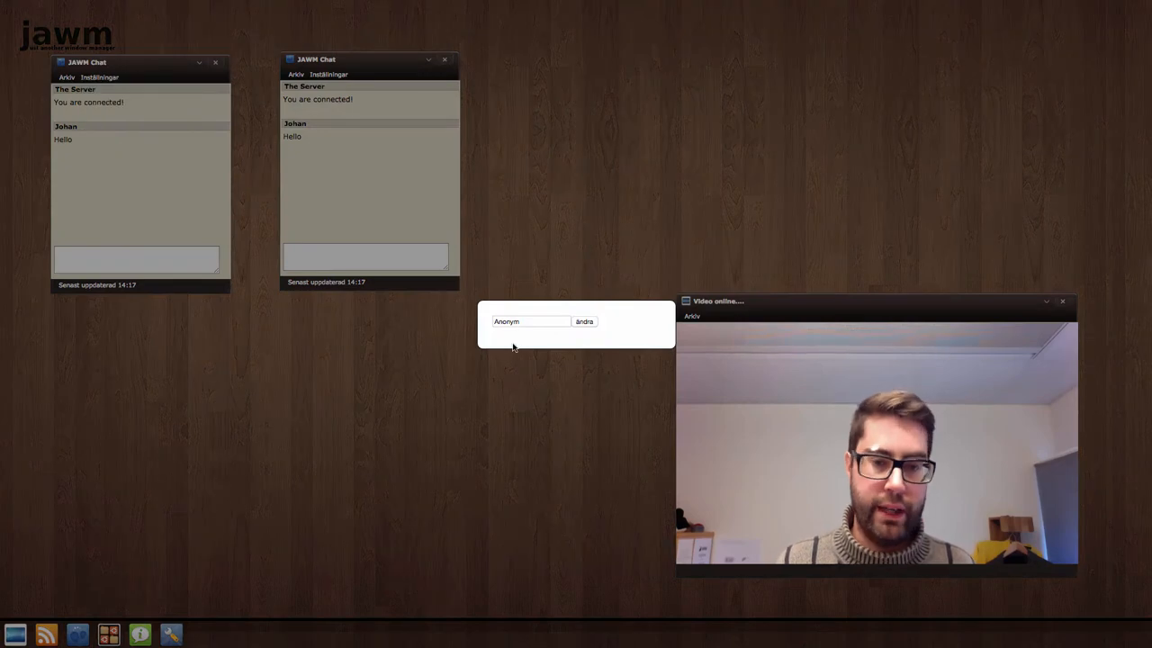
click(530, 321)
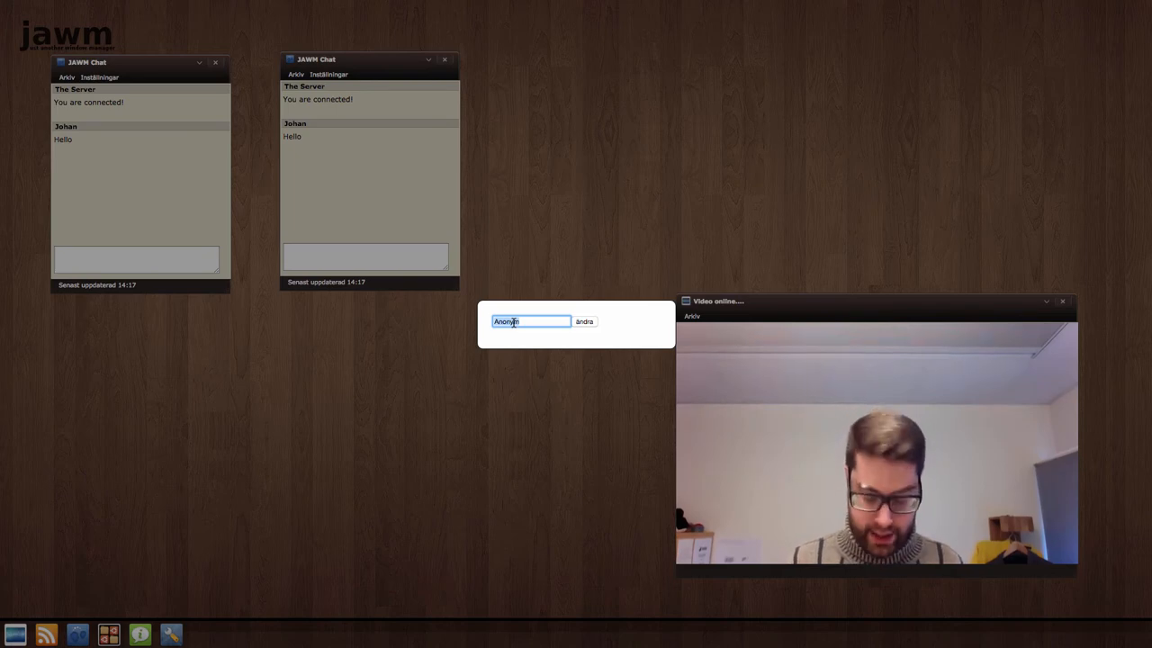
text(Nisse)
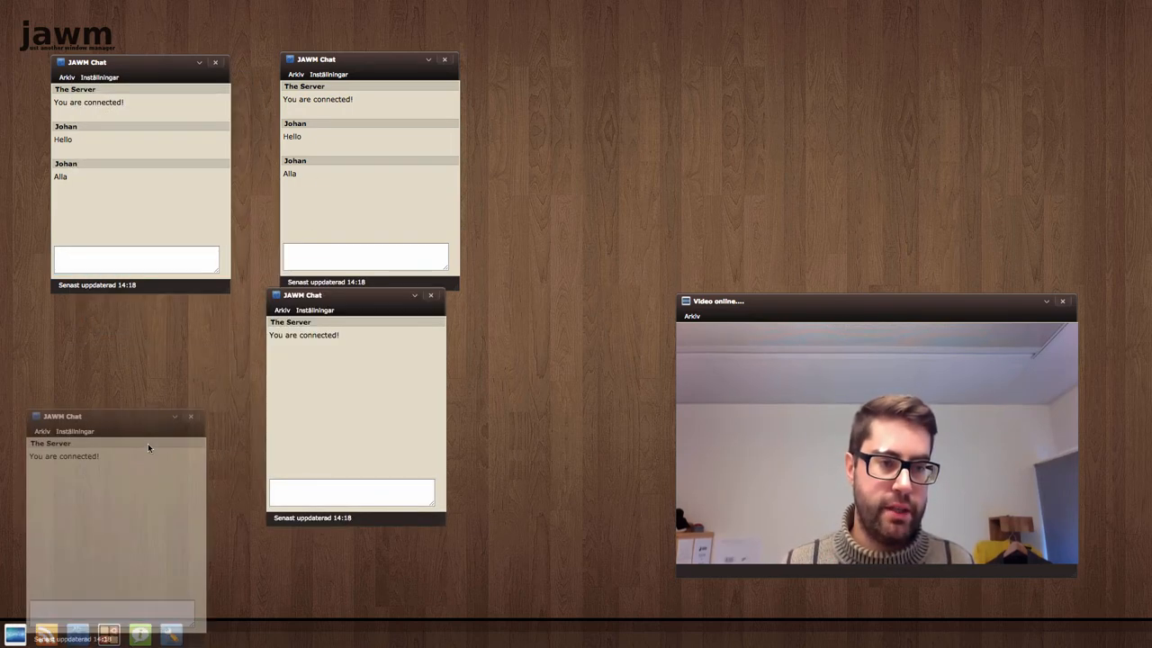
Send 'Pro' from a chat window so it syncs to all four chats
click(135, 259)
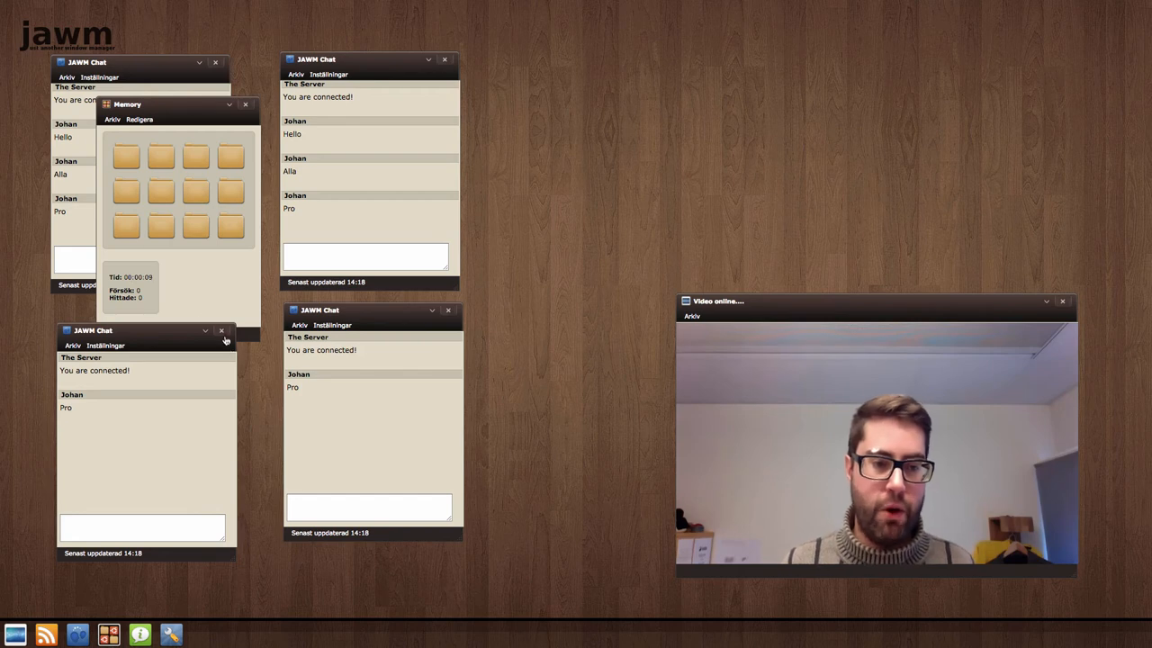
Close the chat and Memory windows with their × buttons
click(223, 331)
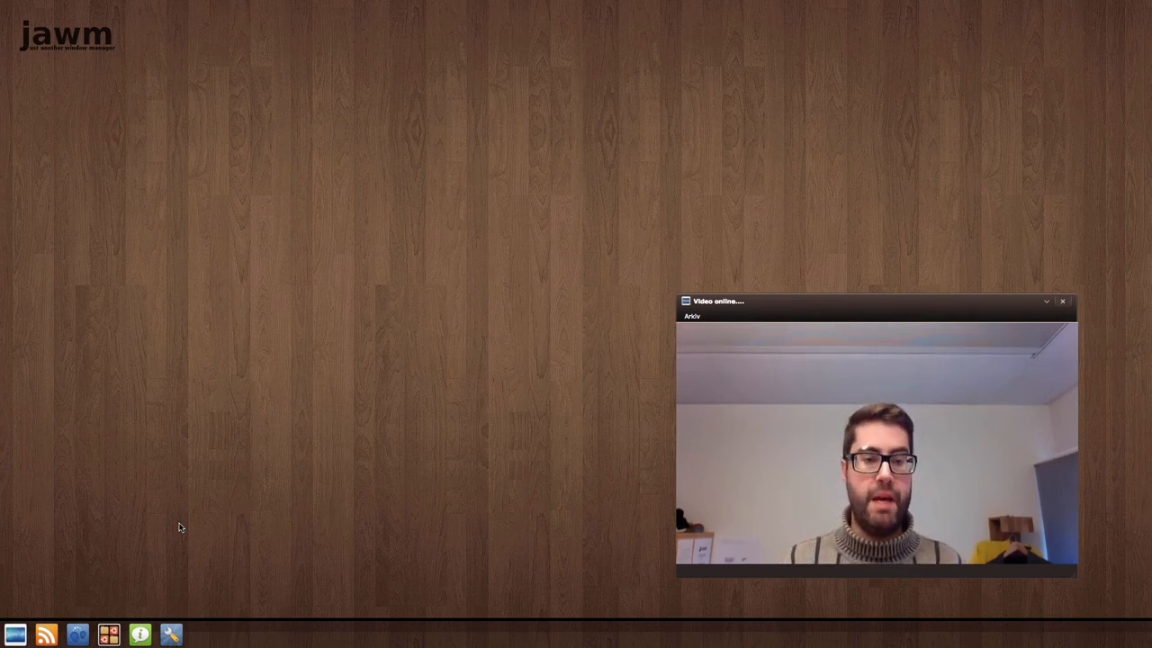
mouse_move(223, 298)
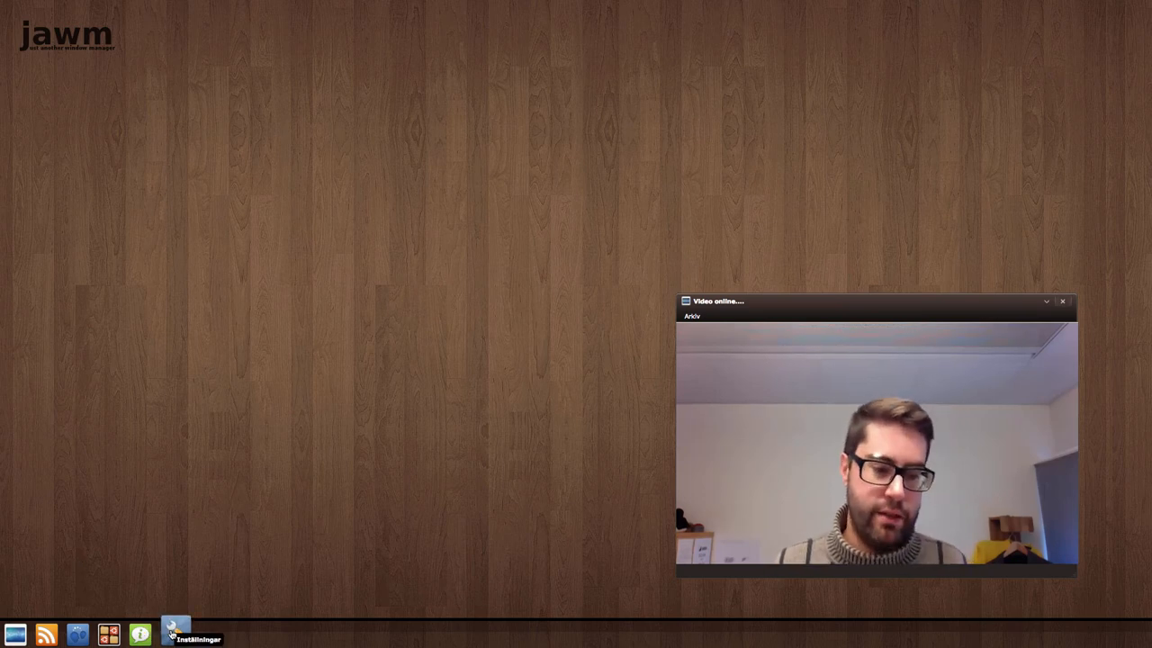
click(175, 635)
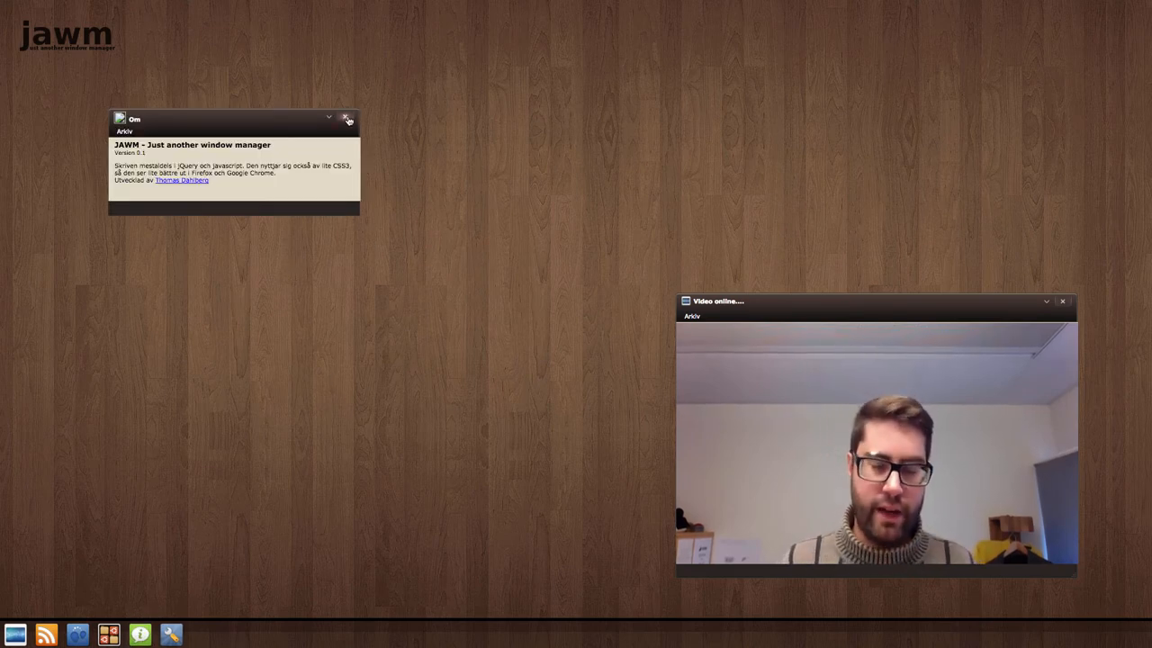
click(346, 118)
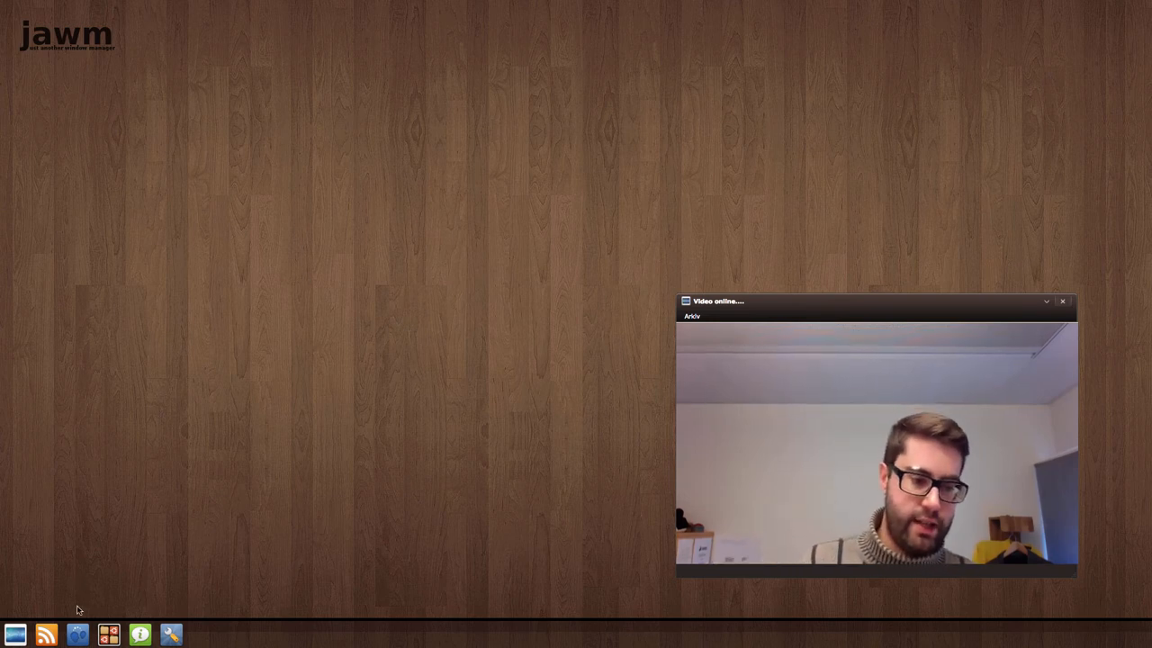
mouse_move(251, 520)
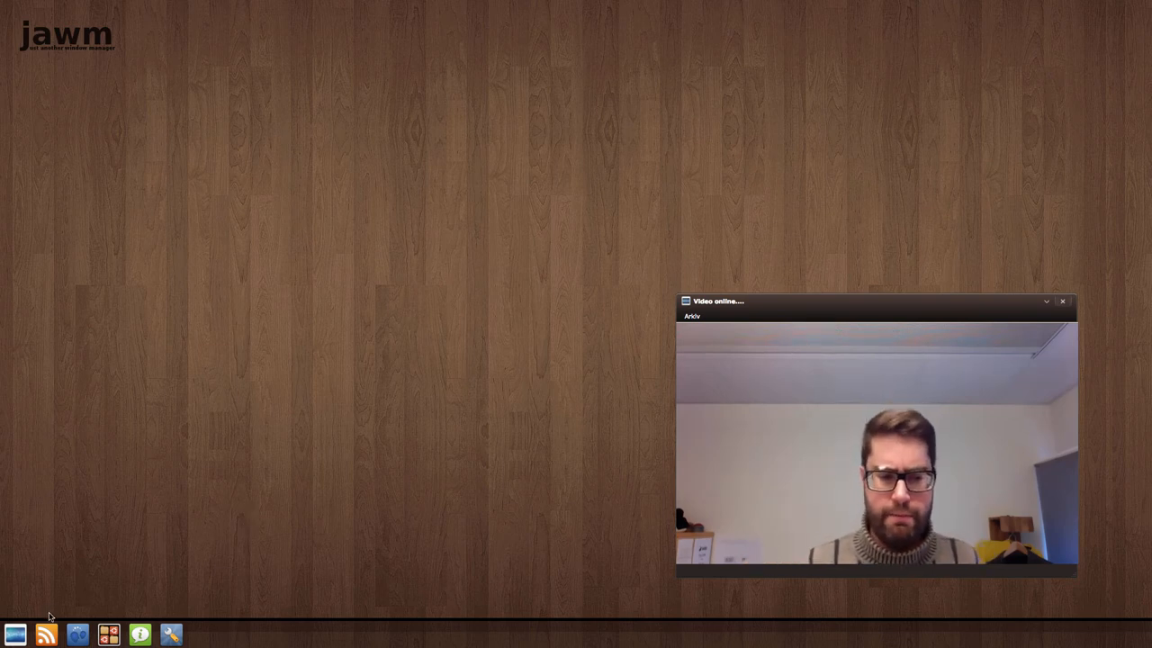
mouse_move(171, 635)
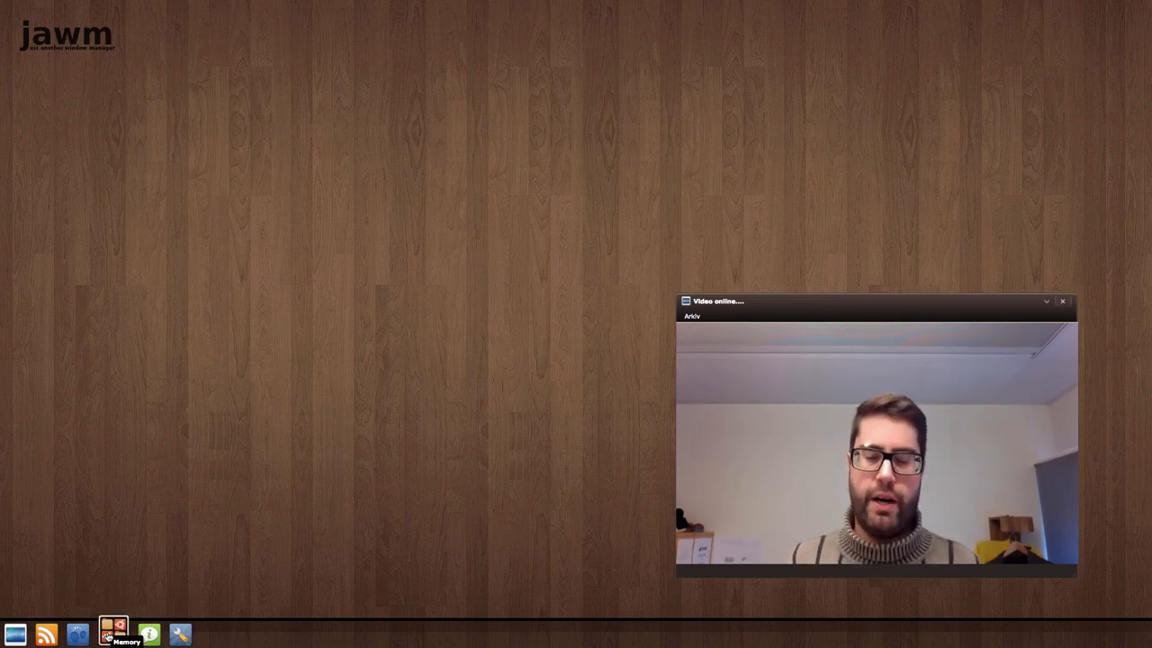
Launch a fresh Memory game from the taskbar icon
click(113, 632)
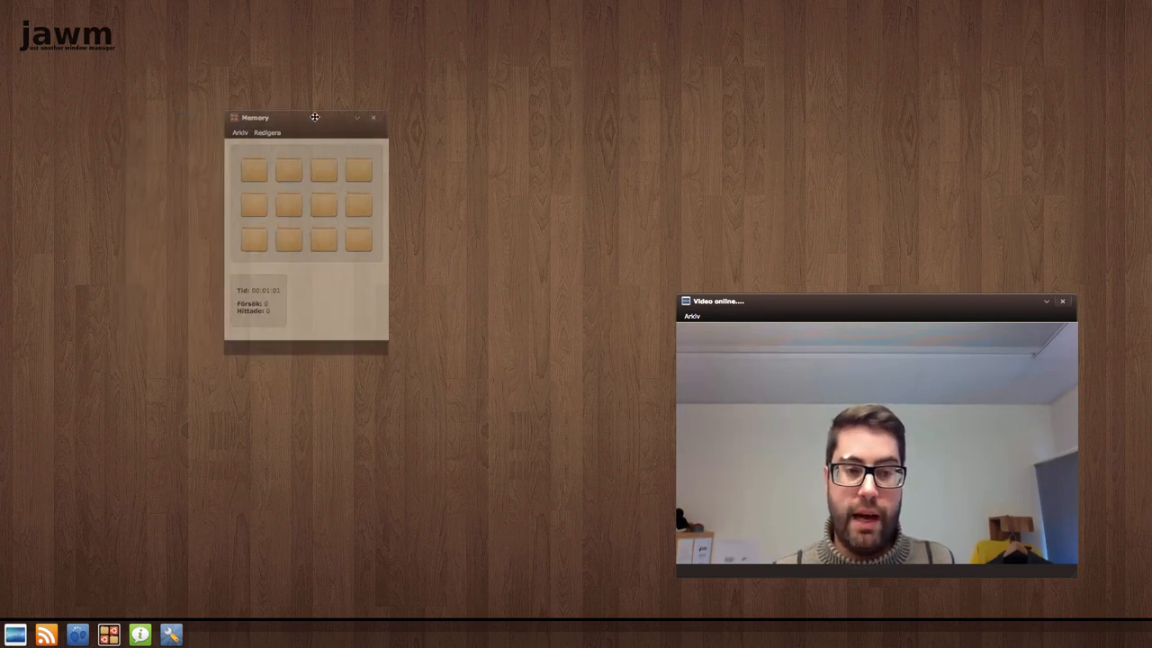
Drag the Memory window upper right, into the top-left corner, then back toward the centre
drag(314, 117, 366, 99)
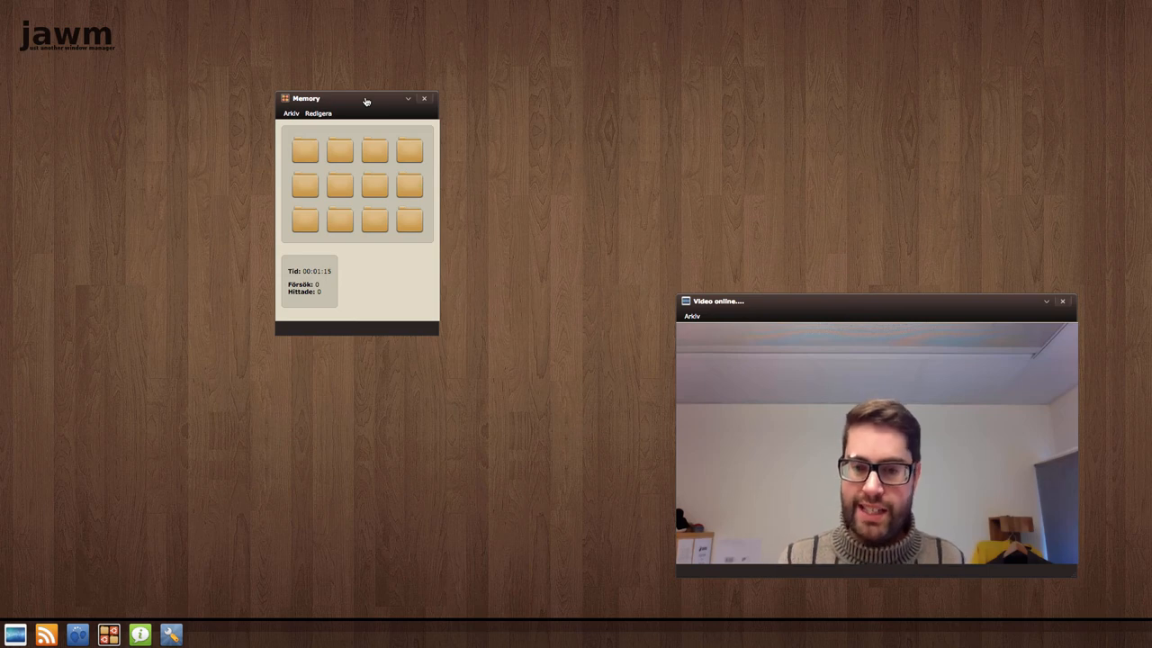
drag(357, 98, 399, 56)
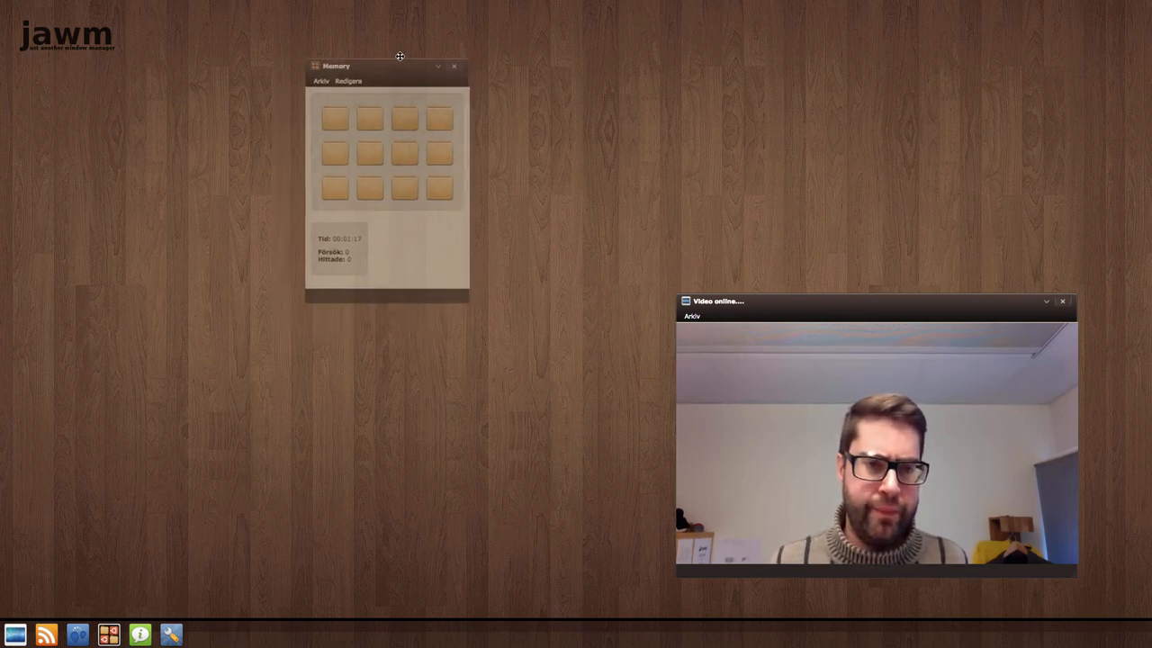
drag(399, 56, 400, 59)
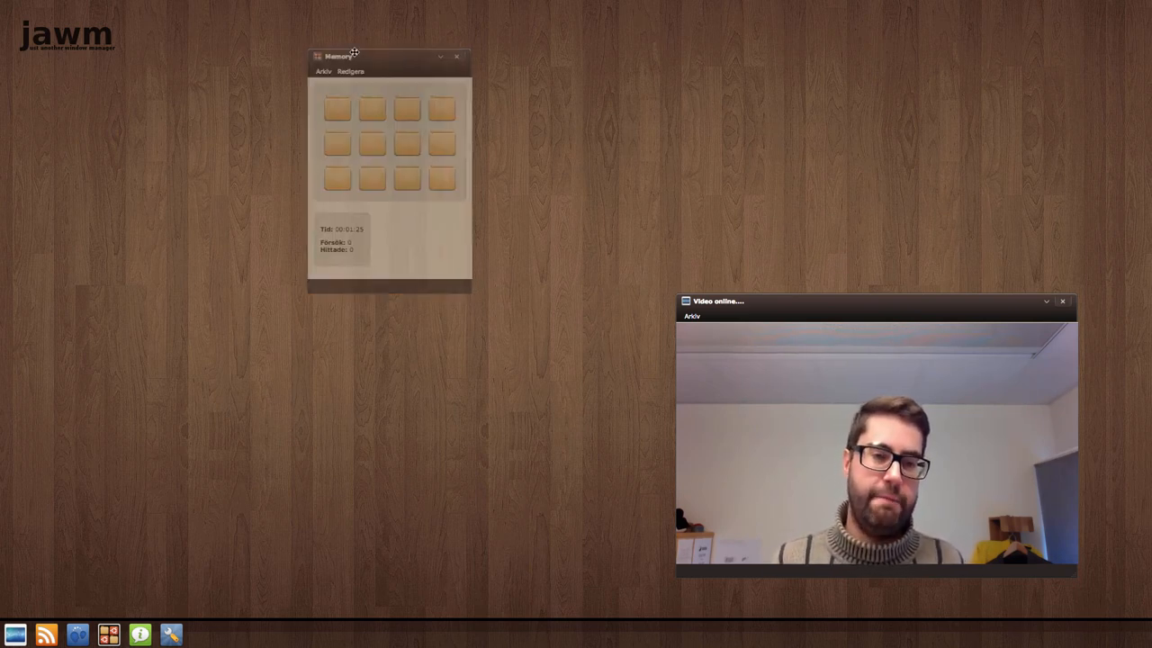
drag(353, 51, 193, 59)
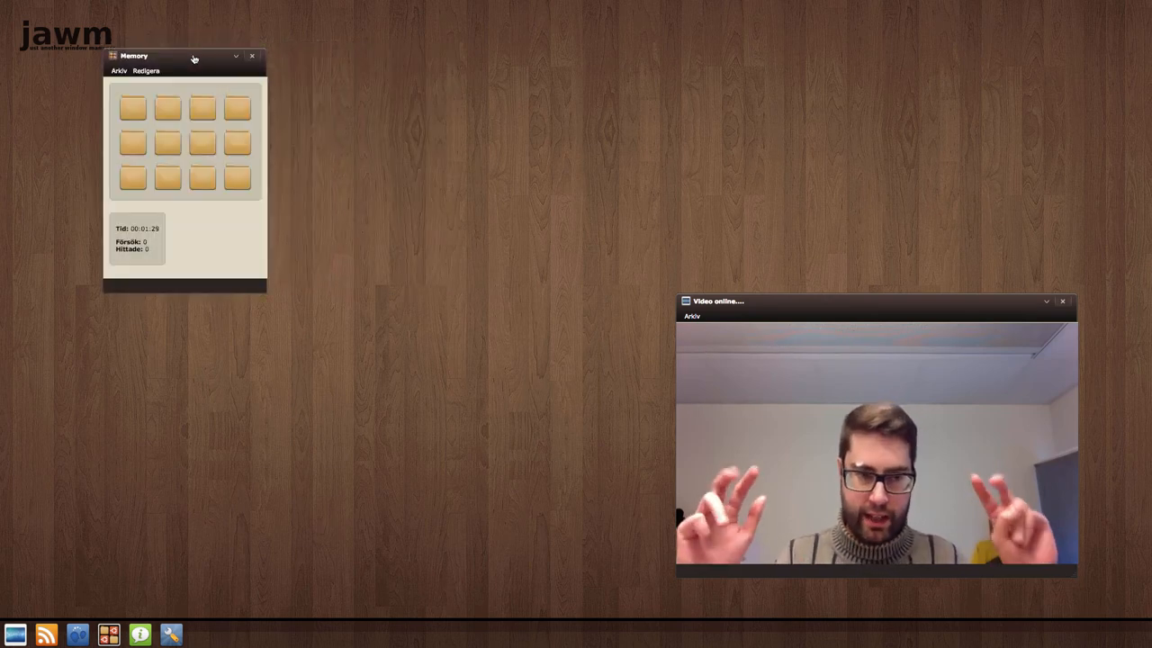
drag(193, 55, 219, 70)
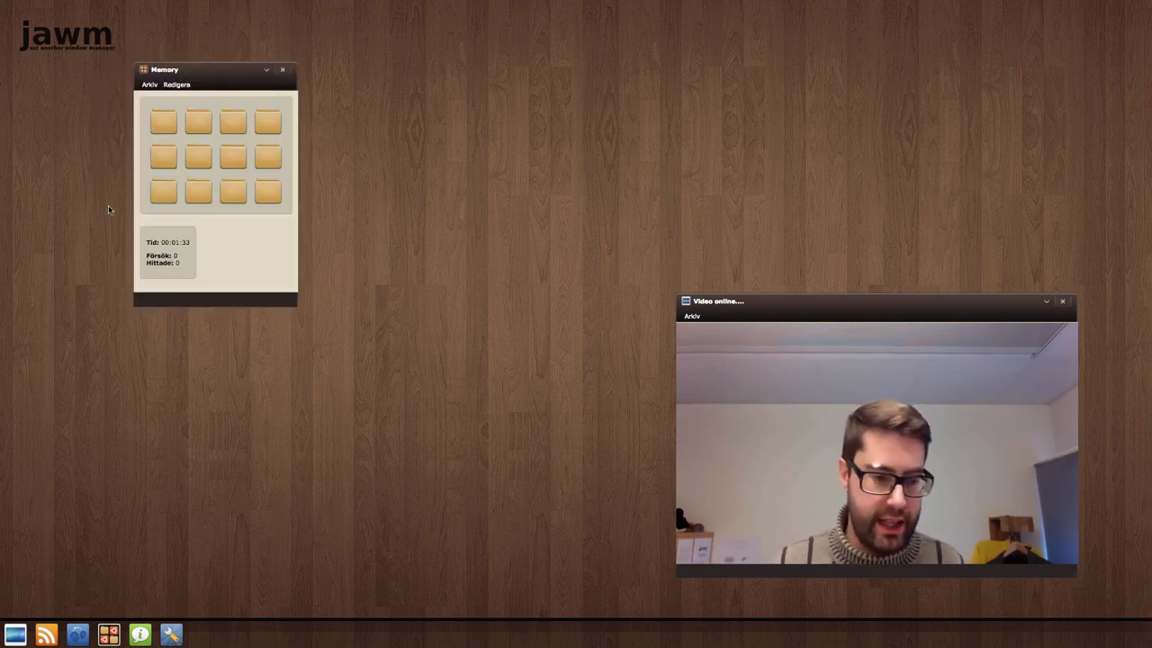
drag(211, 69, 284, 152)
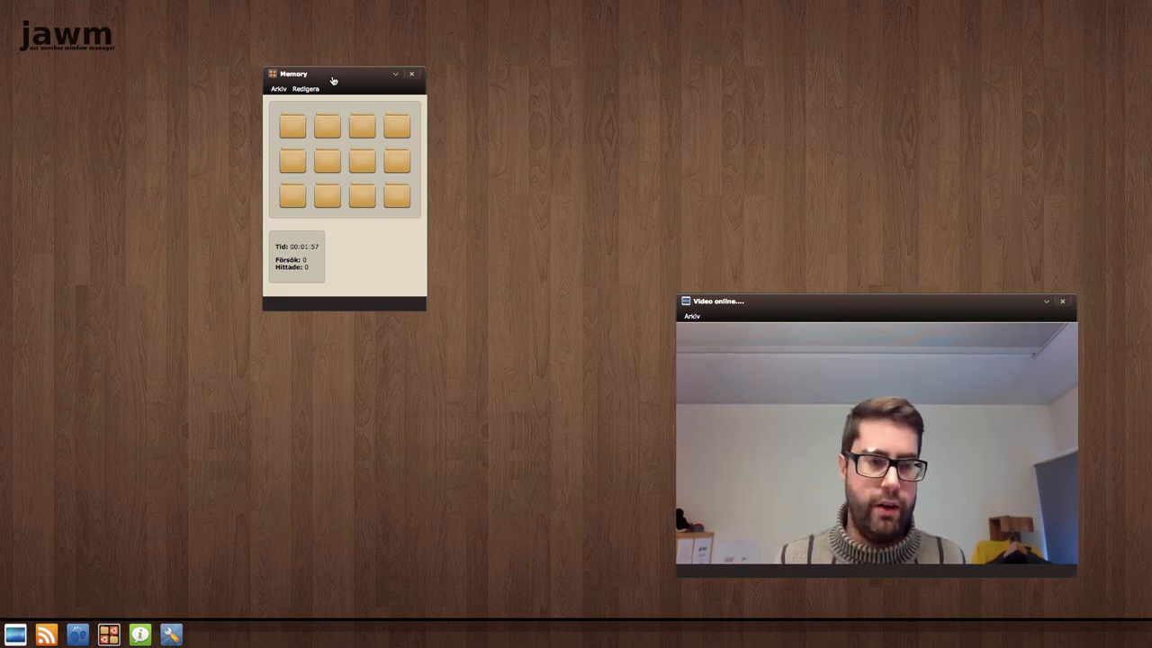
Drag the Memory game window by its title bar toward the upper-left area of the desktop
drag(332, 79, 404, 132)
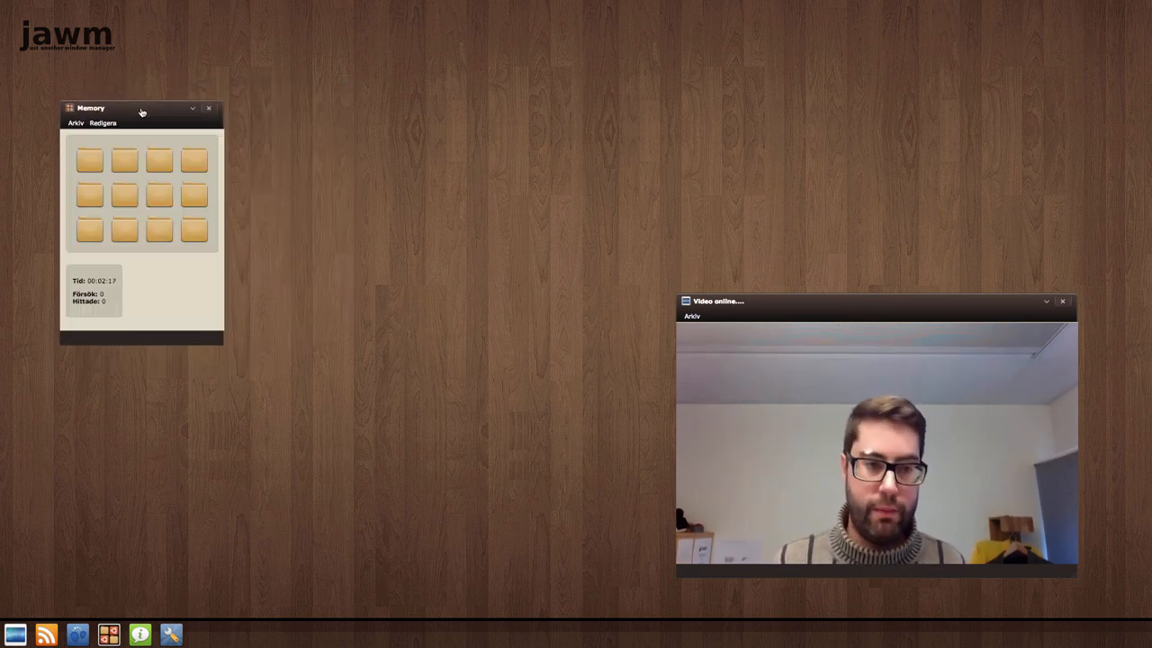
drag(141, 108, 200, 74)
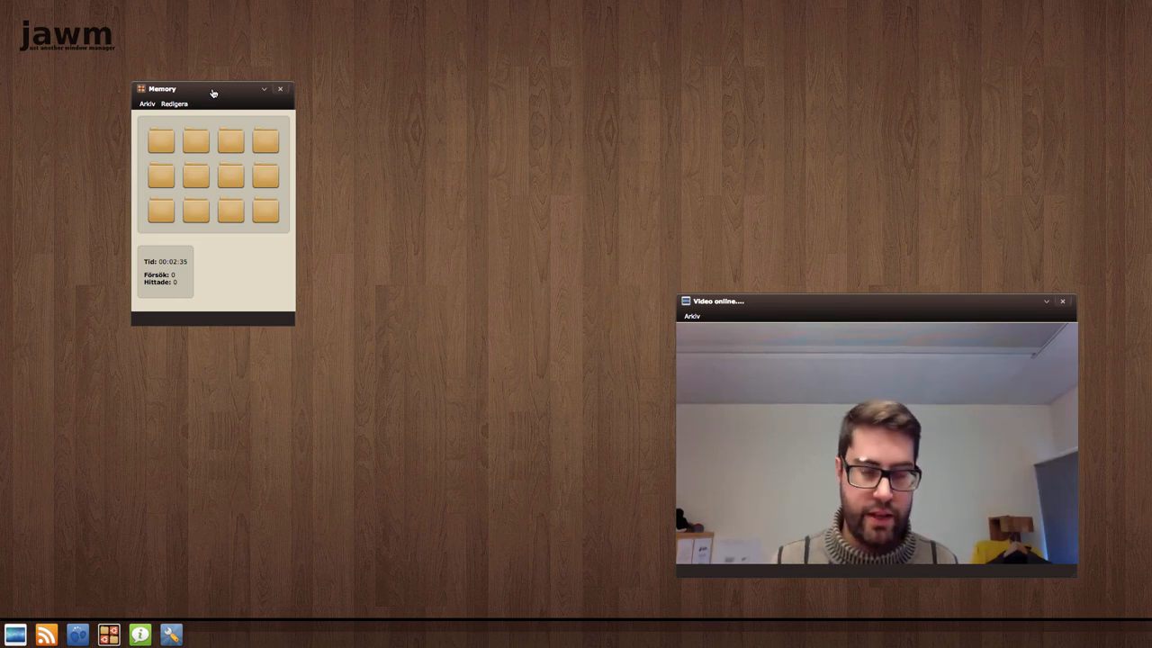
drag(213, 88, 234, 75)
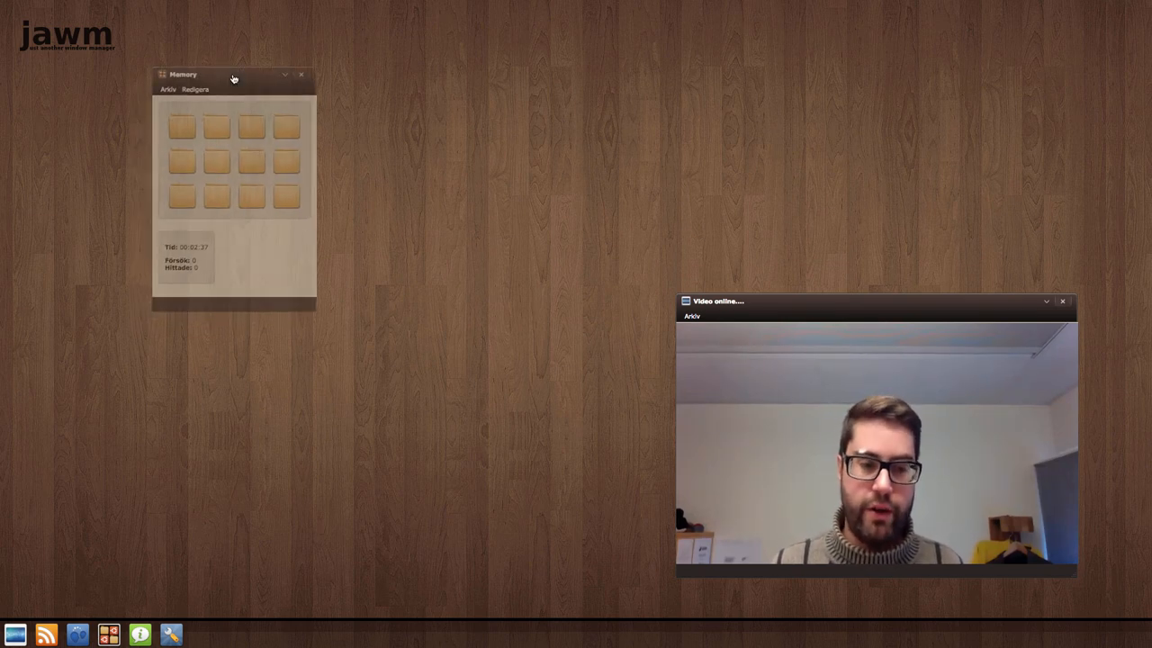